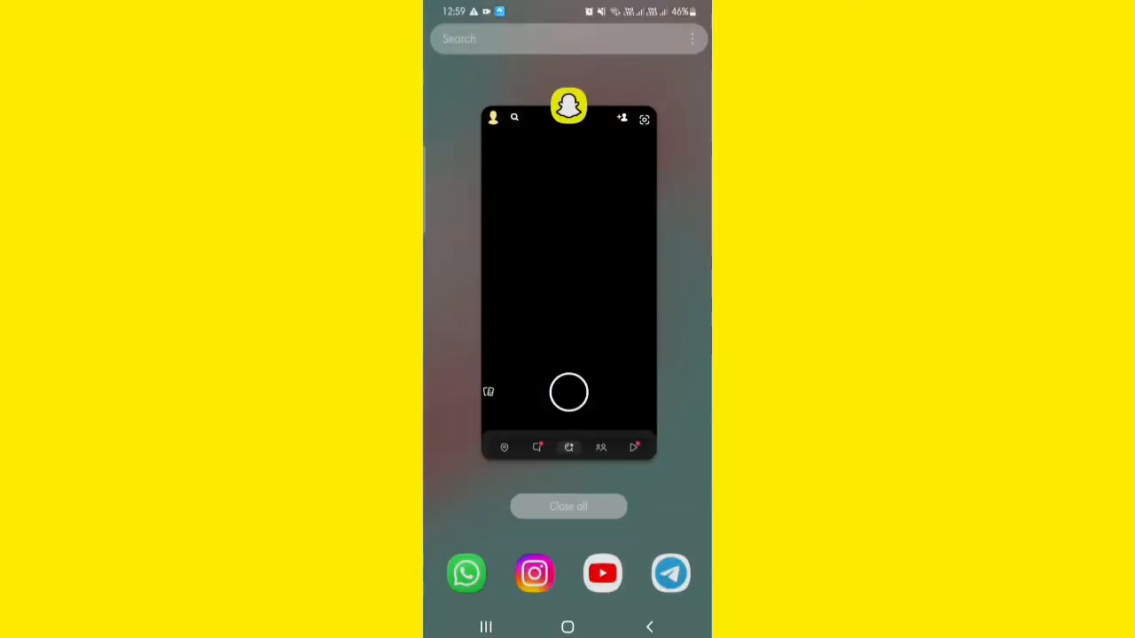
Close all running apps, including Snapchat, from the recent apps view.
left_click(567, 507)
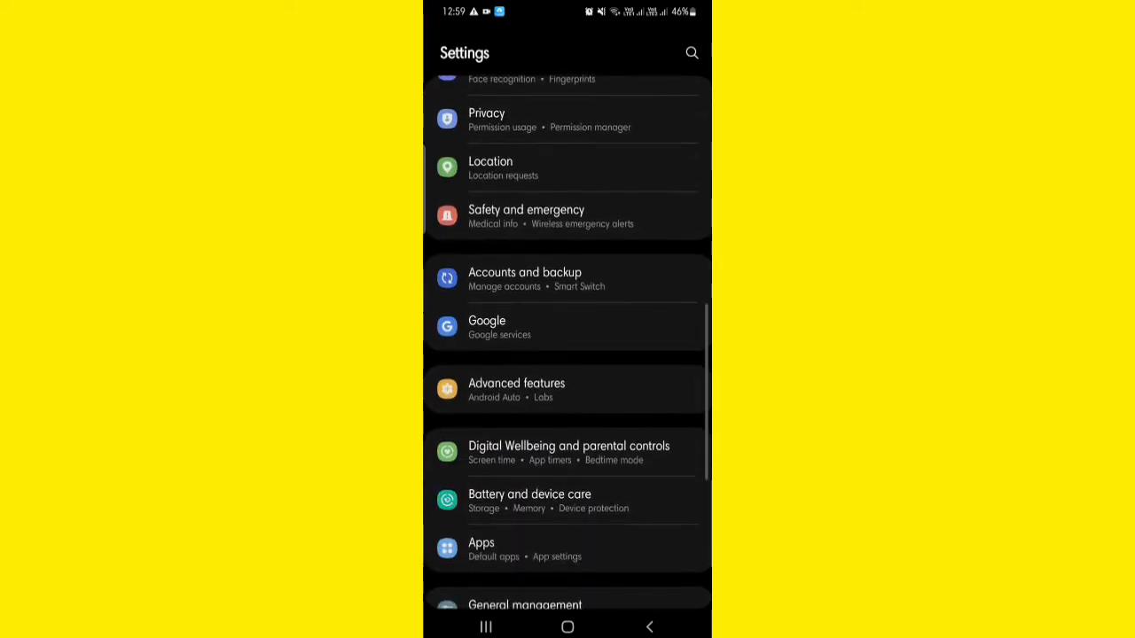
Find Snapchat in the Apps list and clear its cached data from Storage.
scroll("down", 3)
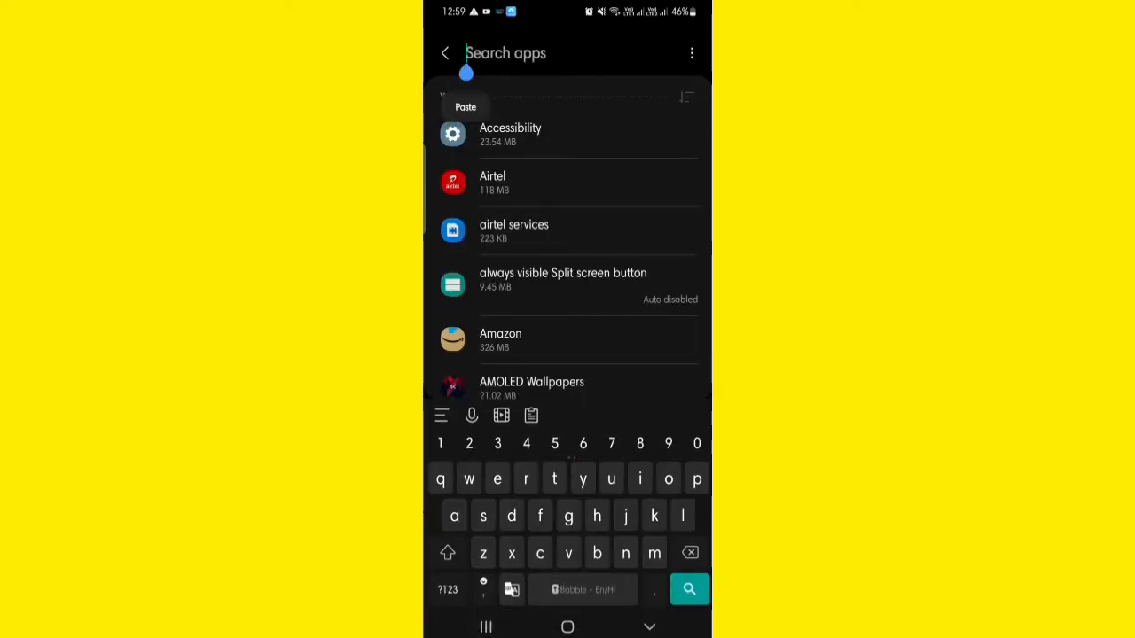
type("snapchat")
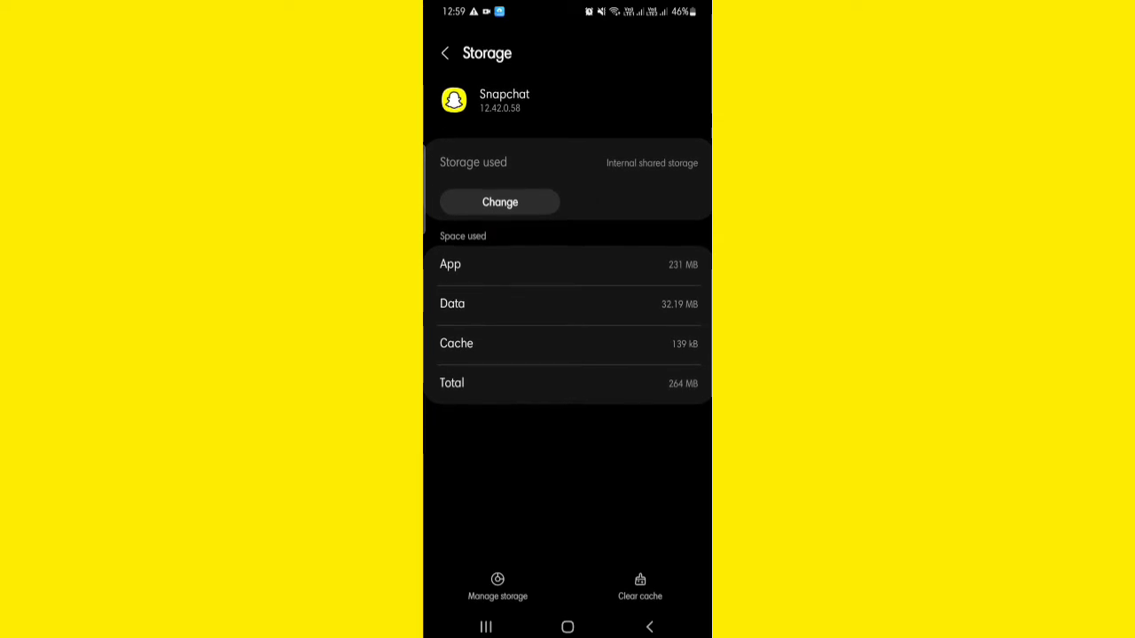
left_click(638, 587)
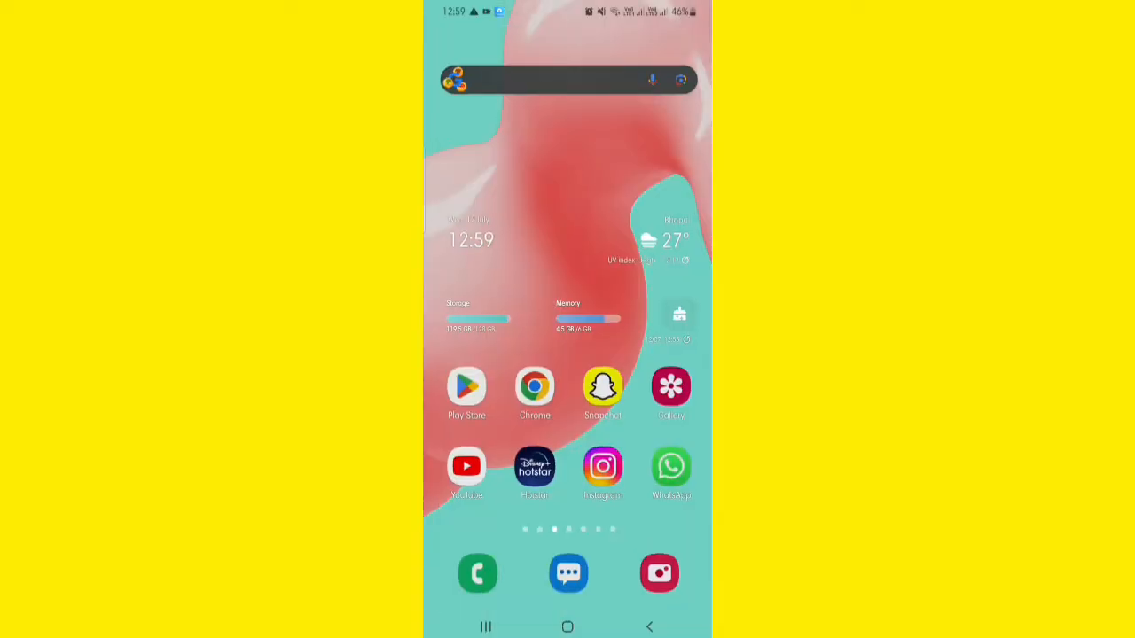
Launch the Google Play Store from the home screen.
left_click(603, 387)
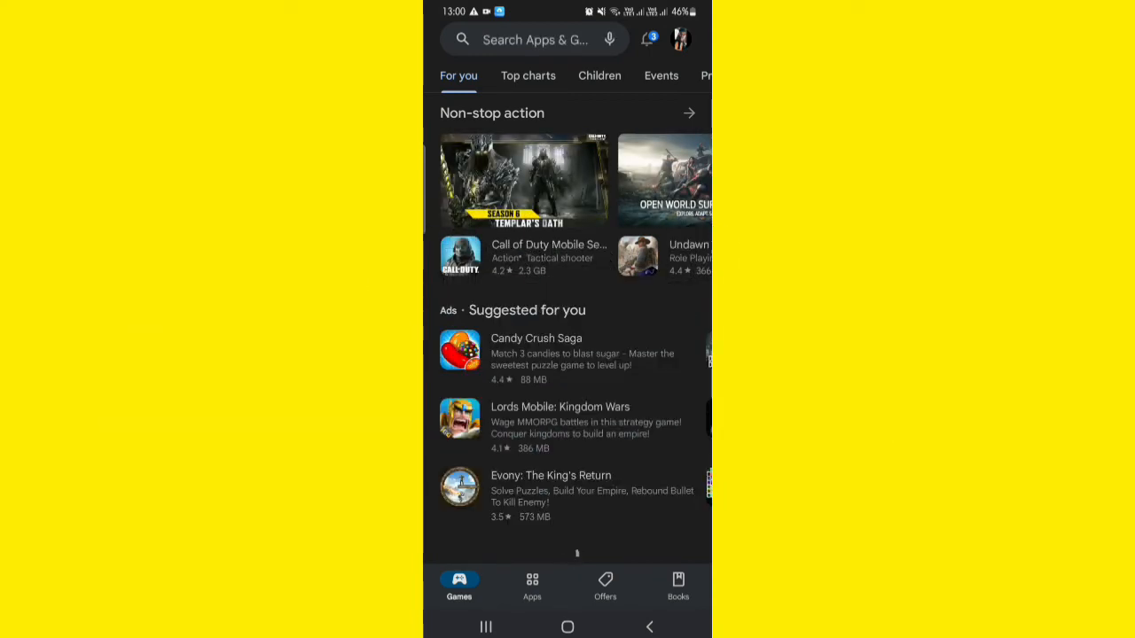
Search the store for snapchat and reach the Snapchat app page.
left_click(531, 39)
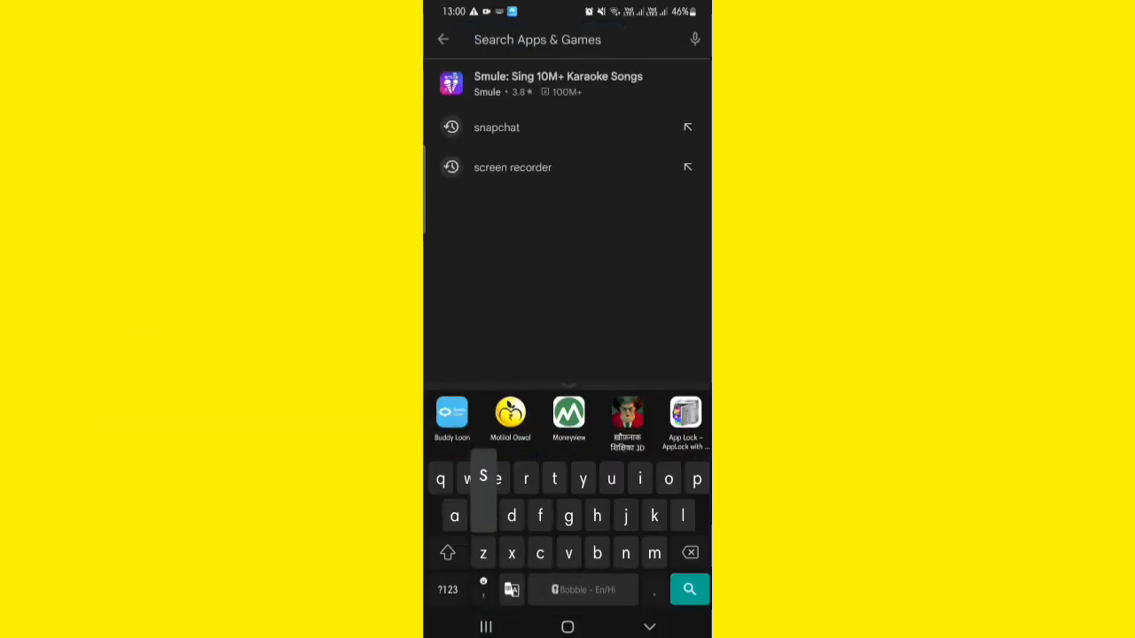
left_click(497, 128)
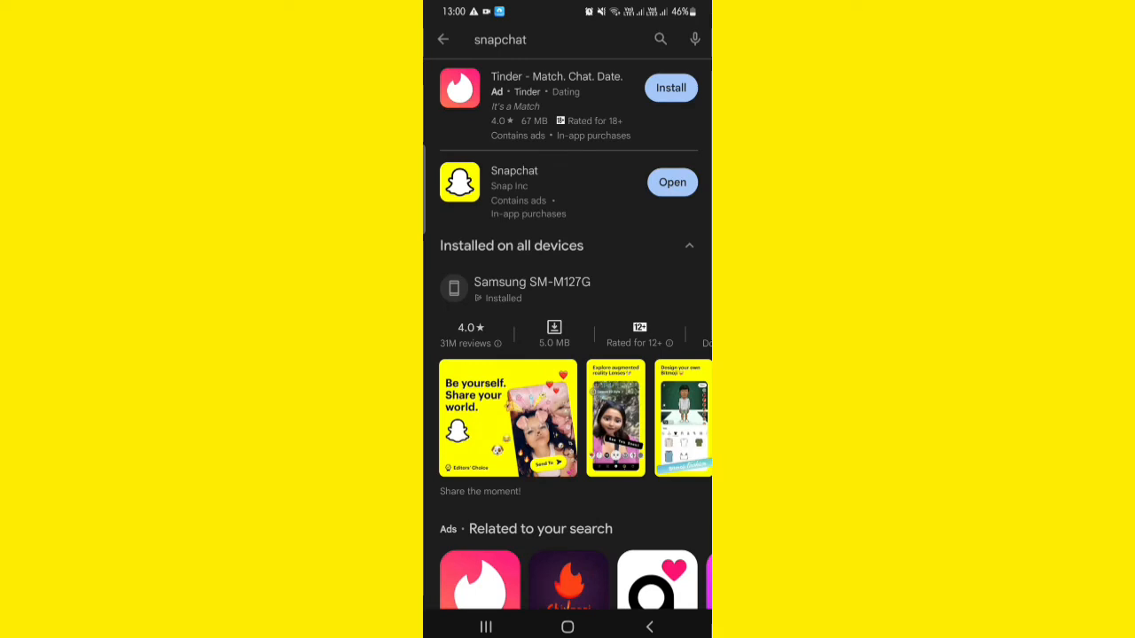
left_click(514, 181)
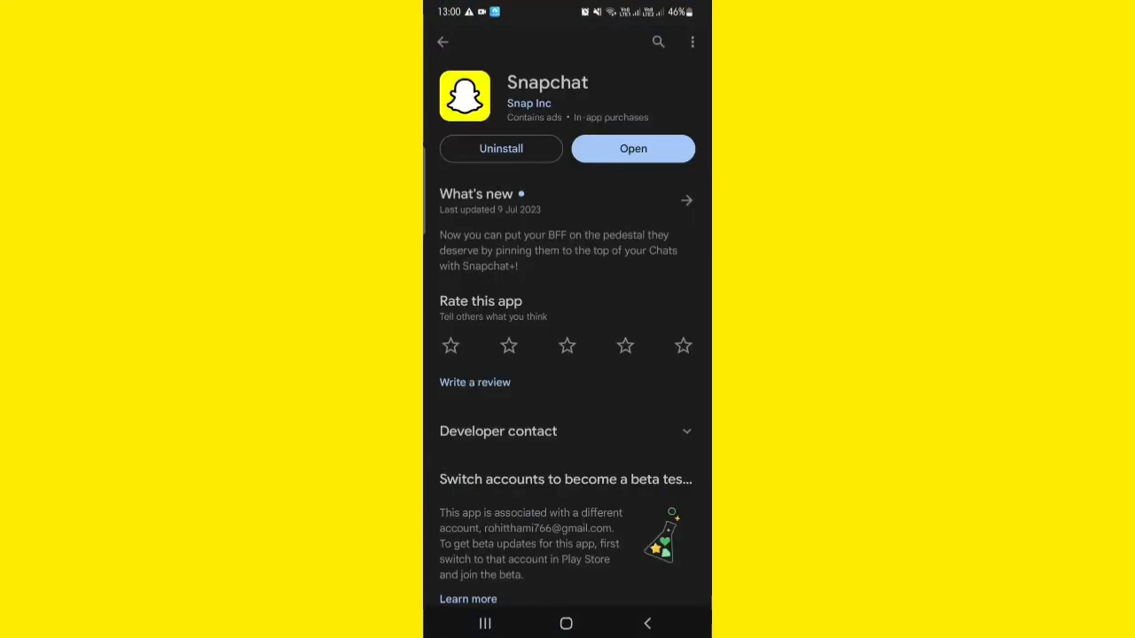
Uninstall Snapchat, reinstall it, and launch the fresh install.
left_click(500, 149)
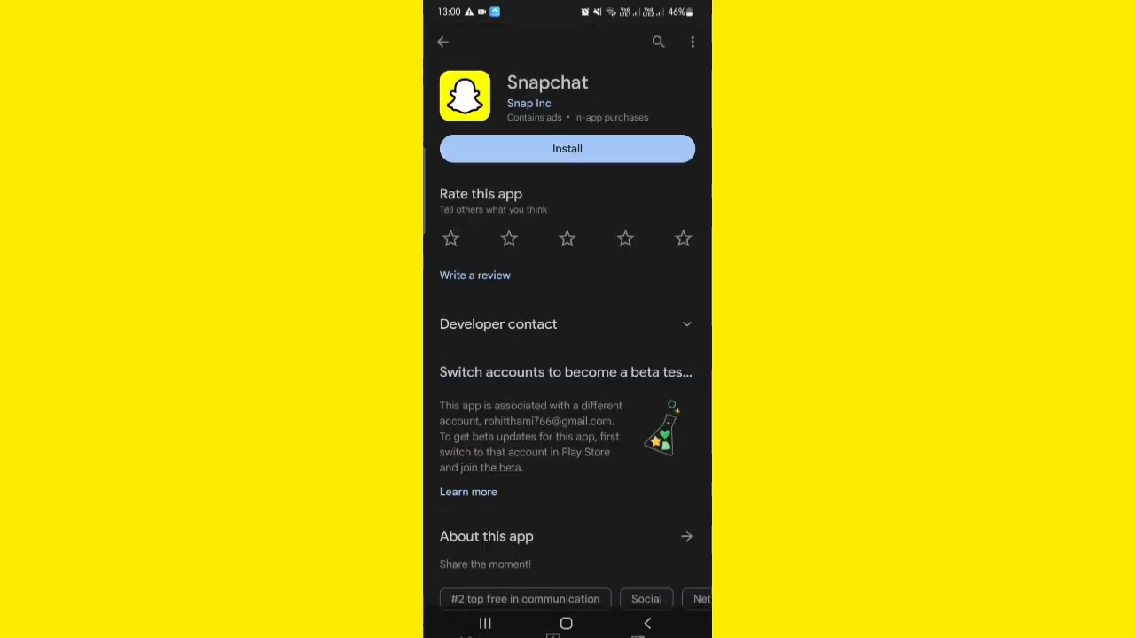
left_click(567, 149)
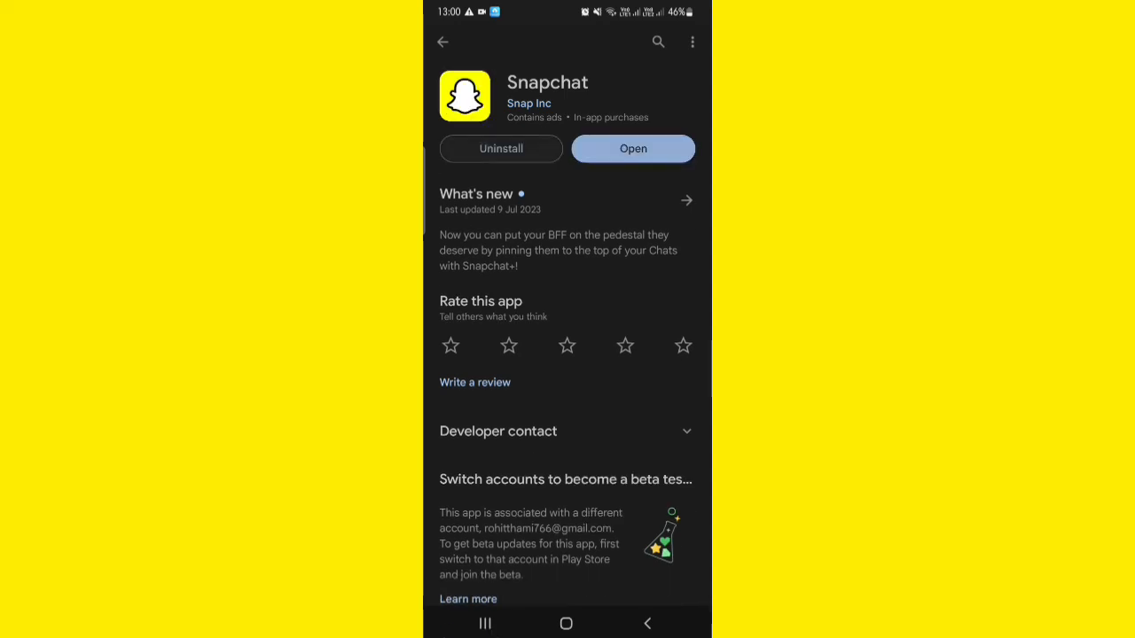
left_click(633, 149)
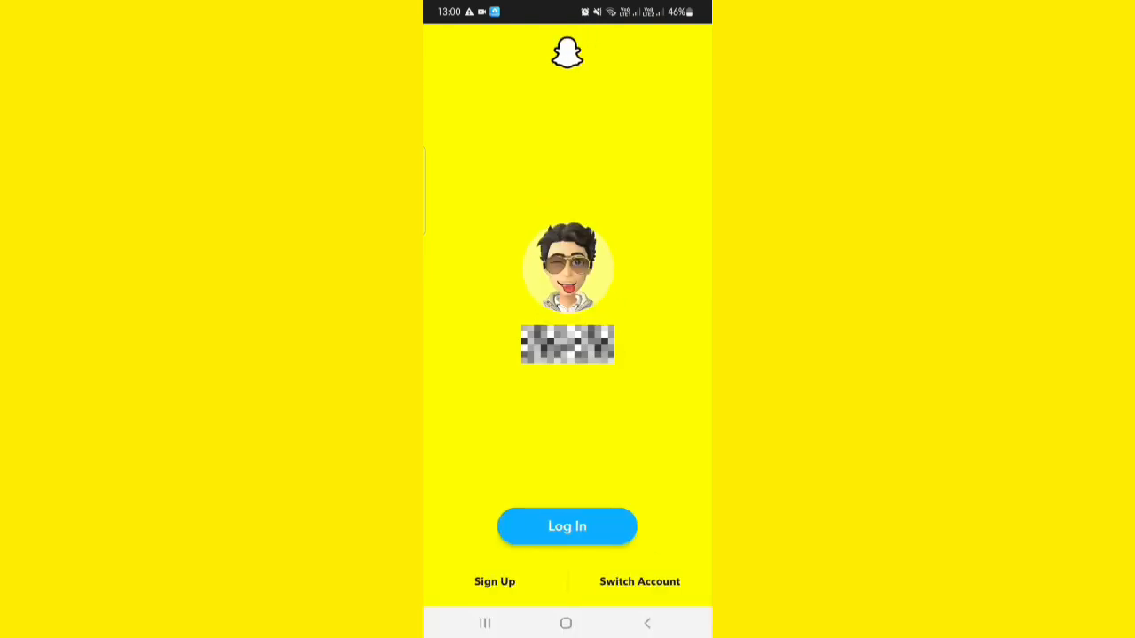
Log in to the saved Snapchat account and allow camera and storage access.
left_click(567, 527)
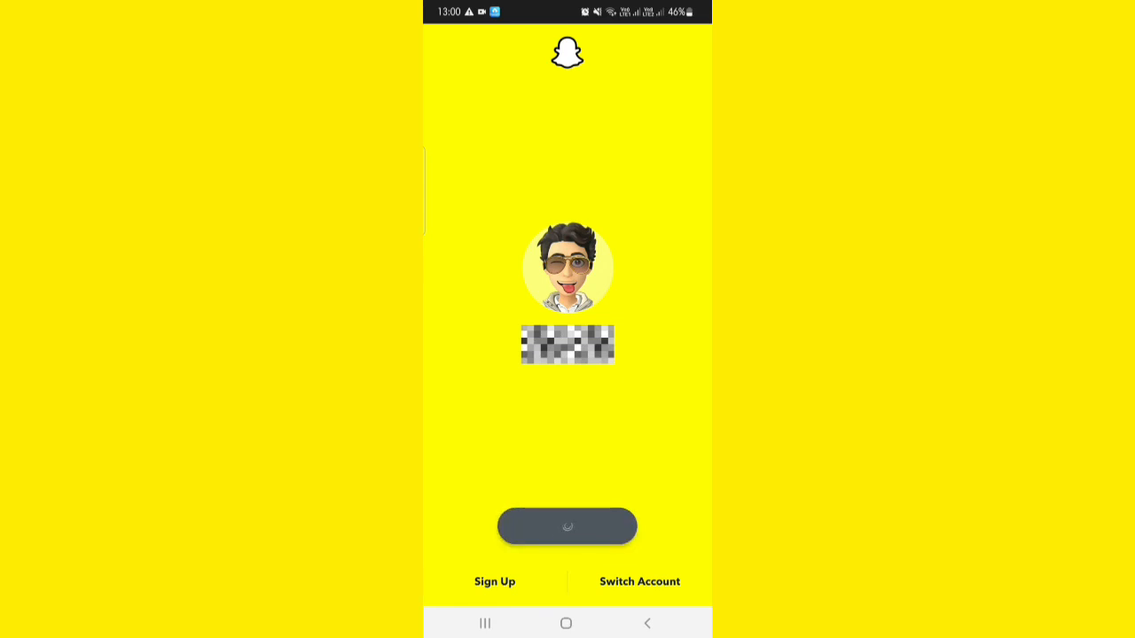
left_click(568, 525)
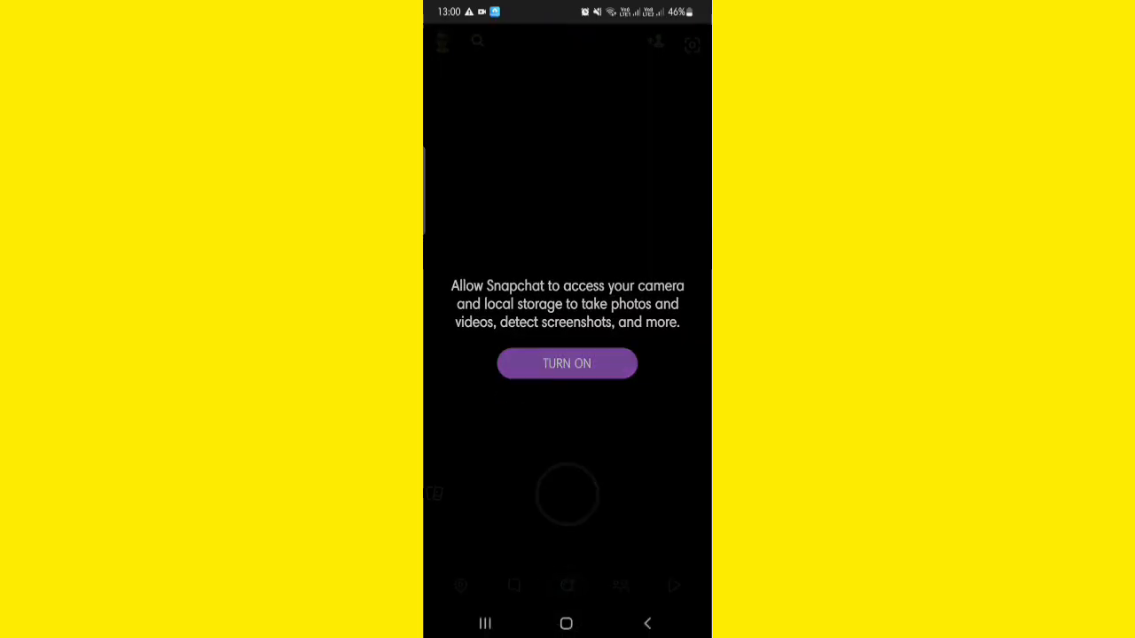
left_click(568, 361)
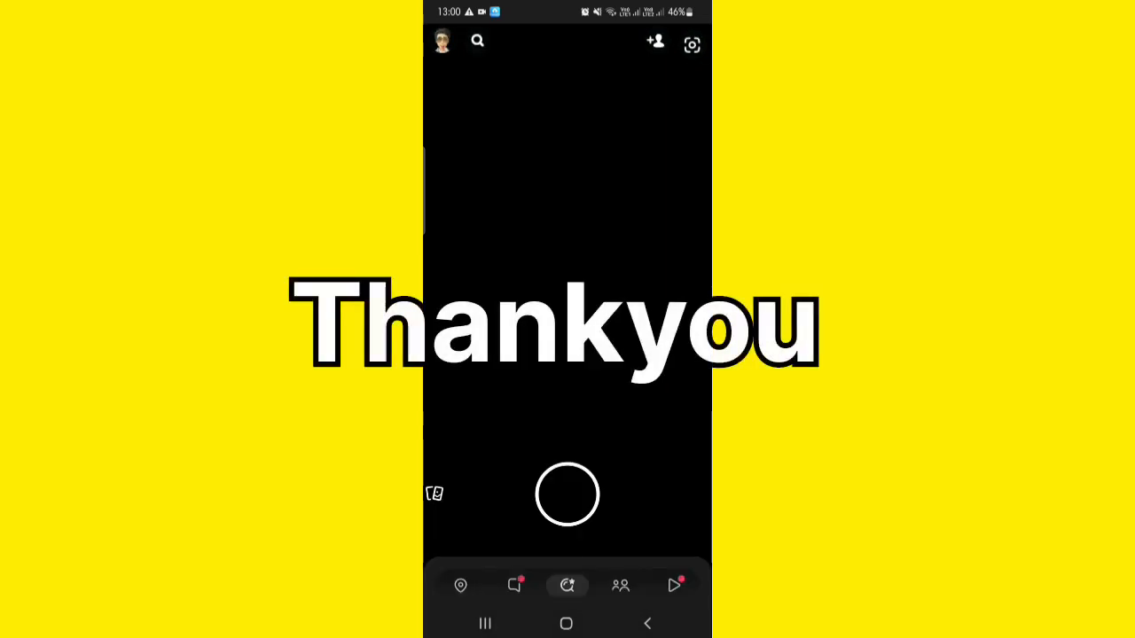